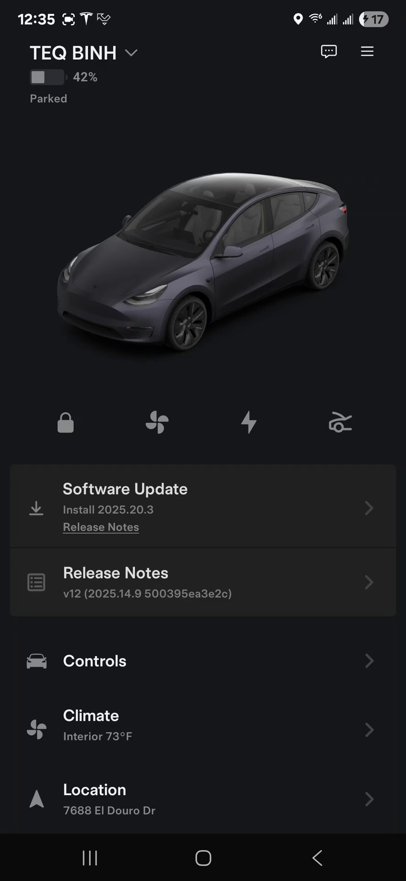
- Open the Release Notes link for the pending 2025.20.3 software update
{"action": "left_click", "coordinate": [114, 527]}
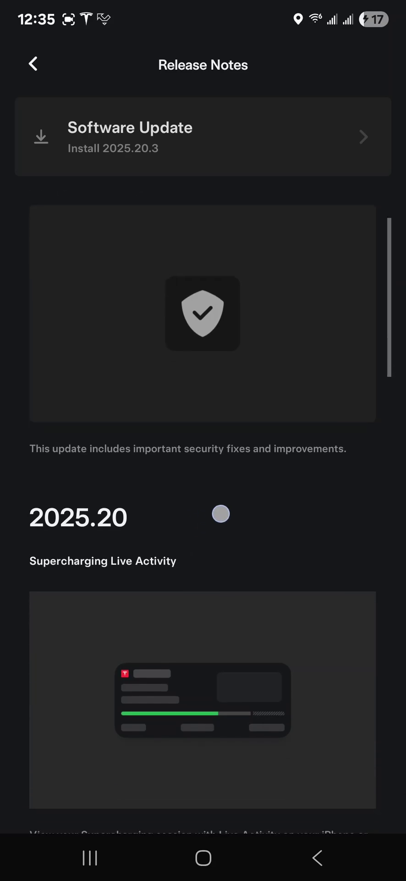
- Scroll past Supercharging Live Activity and Security Improvements to the 2025.14.1 Alternative Trip Plans notes
{"action": "scroll", "scroll_direction": "up", "scroll_amount": 3}
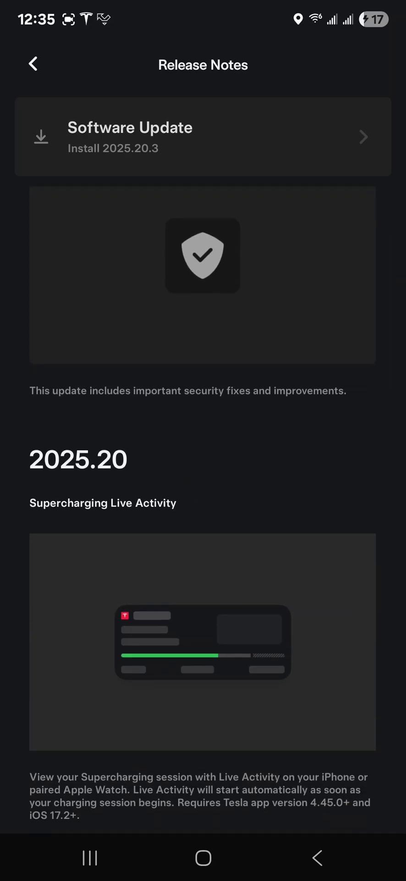
{"action": "scroll", "scroll_direction": "down", "scroll_amount": 3}
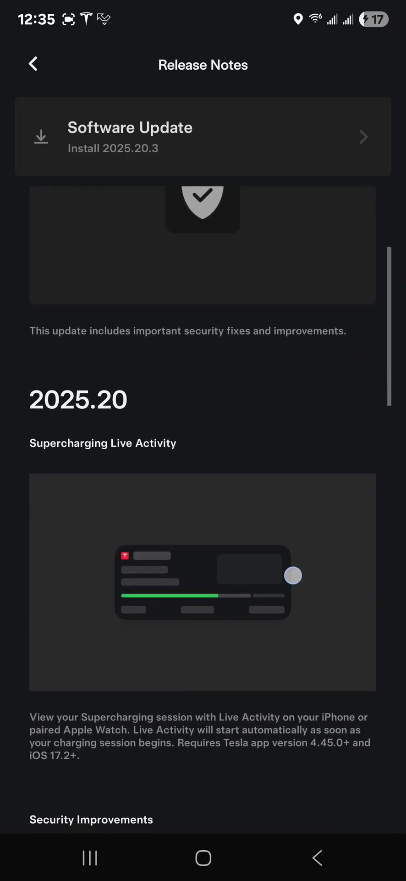
{"action": "scroll", "scroll_direction": "down", "scroll_amount": 3}
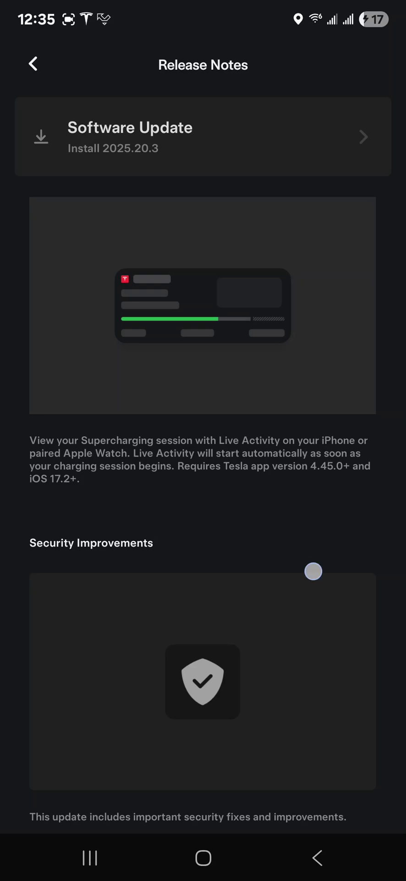
{"action": "scroll", "scroll_direction": "down", "scroll_amount": 3}
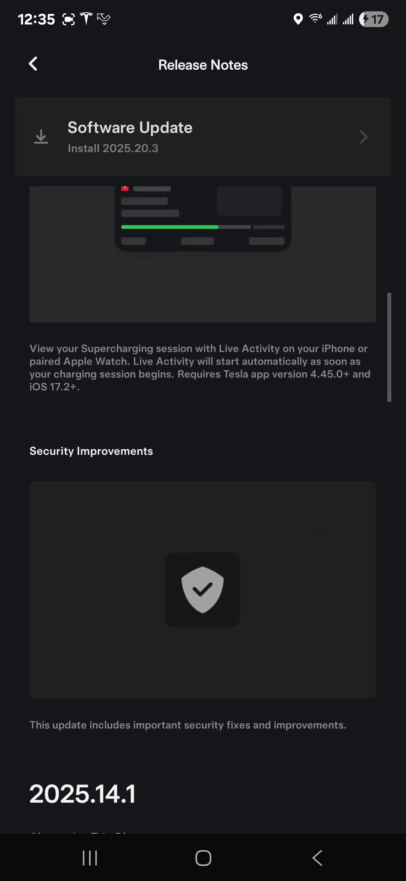
{"action": "scroll", "scroll_direction": "down", "scroll_amount": 3}
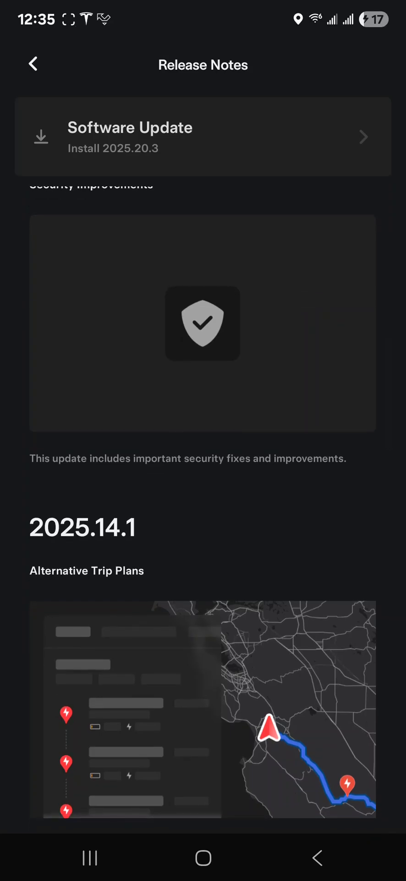
- Scroll past Avoid Highways, Trunk Height and Keyboard Languages to Keep Accessory Power On
{"action": "scroll", "scroll_direction": "down", "scroll_amount": 3}
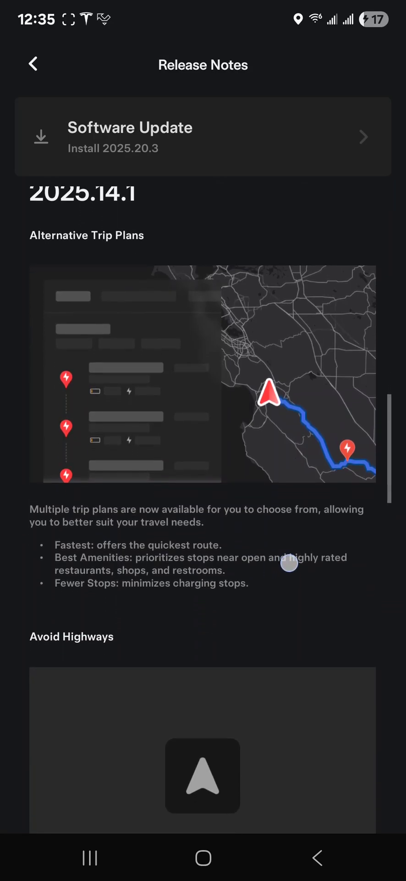
{"action": "scroll", "scroll_direction": "down", "scroll_amount": 3}
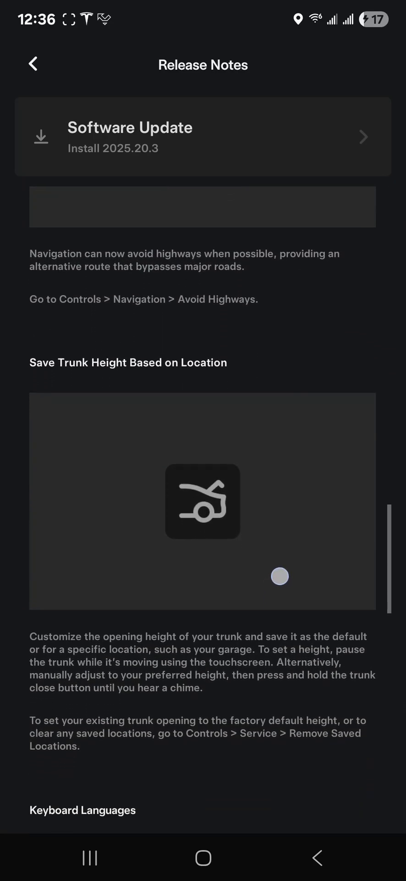
{"action": "scroll", "scroll_direction": "down", "scroll_amount": 3}
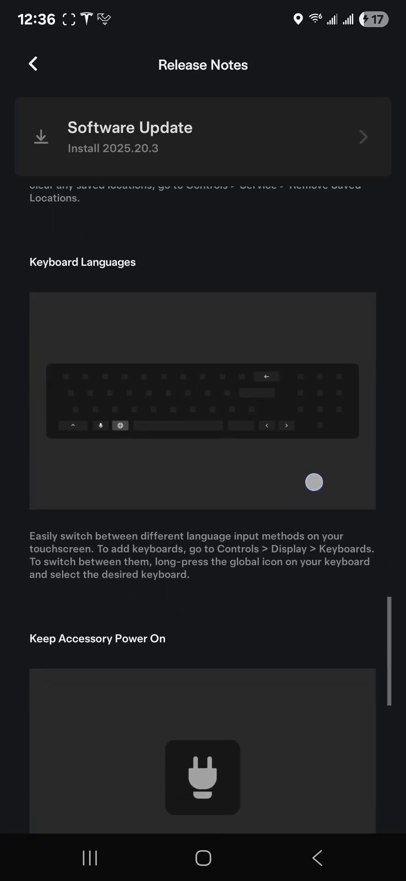
{"action": "scroll", "scroll_direction": "down", "scroll_amount": 3}
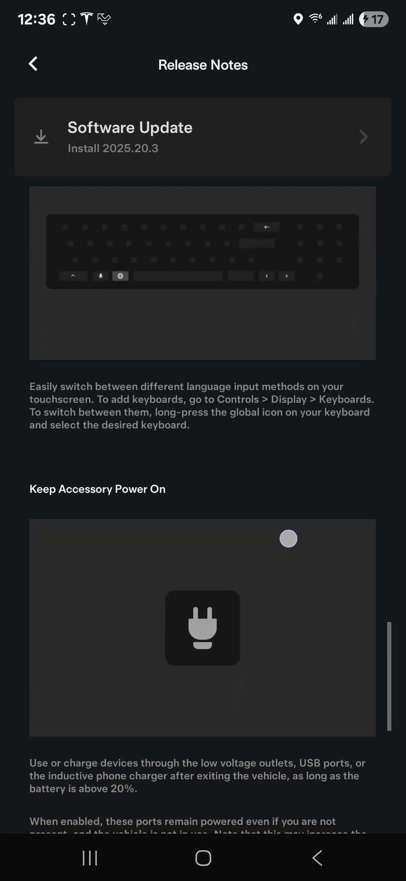
{"action": "scroll", "scroll_direction": "down", "scroll_amount": 3}
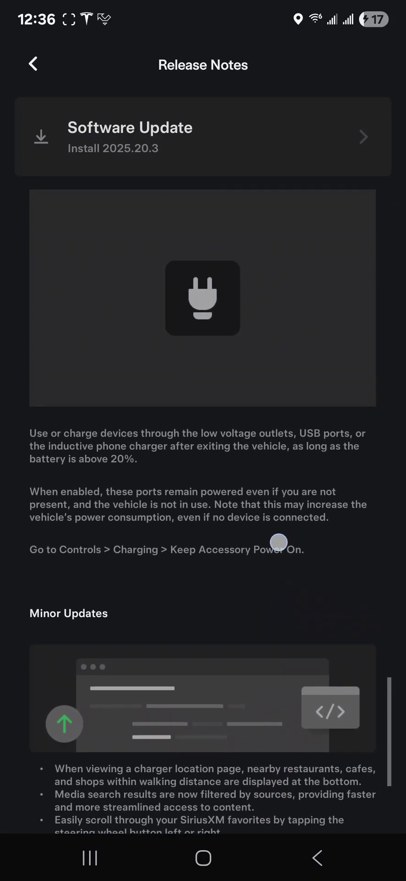
{"action": "scroll", "scroll_direction": "down", "scroll_amount": 3}
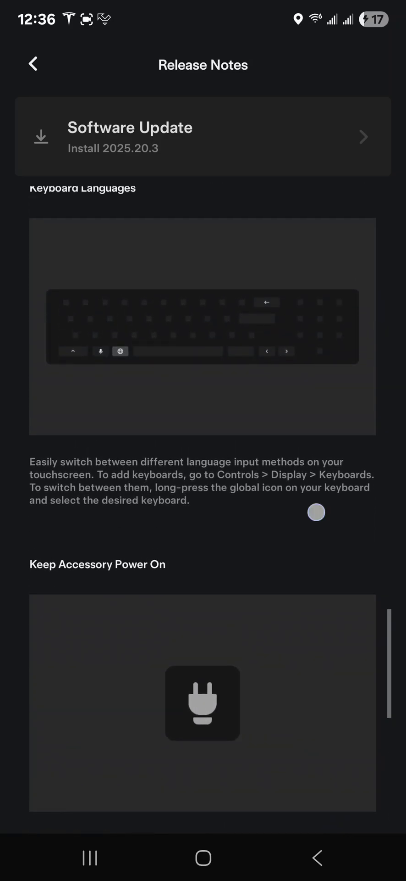
{"action": "scroll", "scroll_direction": "down", "scroll_amount": 3}
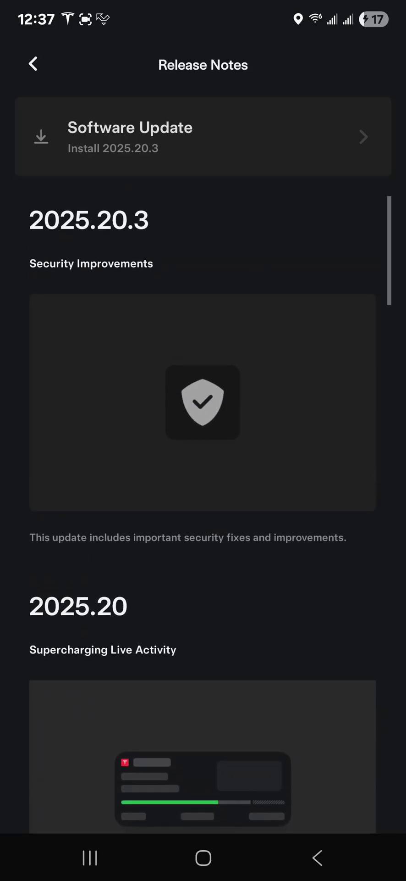
{"action": "scroll", "scroll_direction": "down", "scroll_amount": 3}
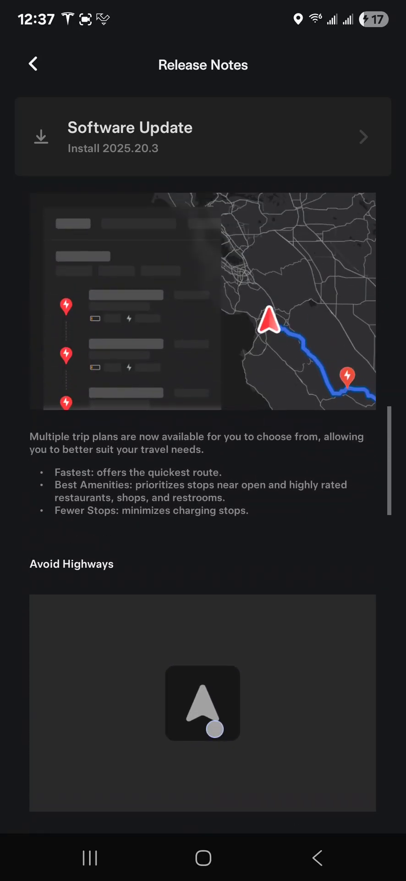
{"action": "scroll", "scroll_direction": "down", "scroll_amount": 3}
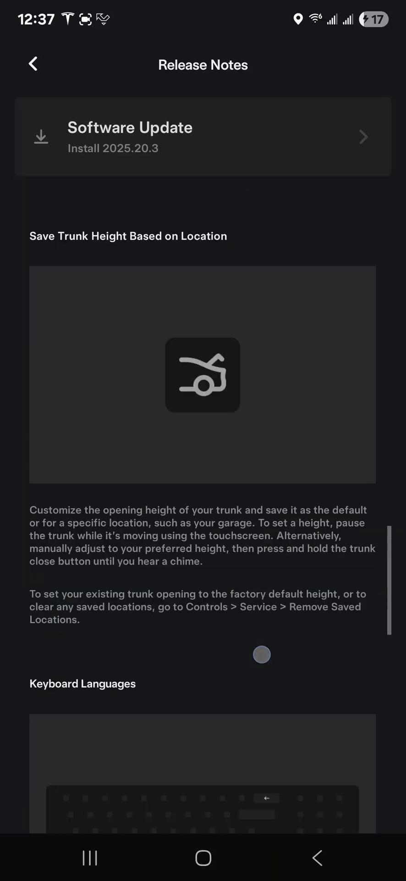
{"action": "scroll", "scroll_direction": "down", "scroll_amount": 3}
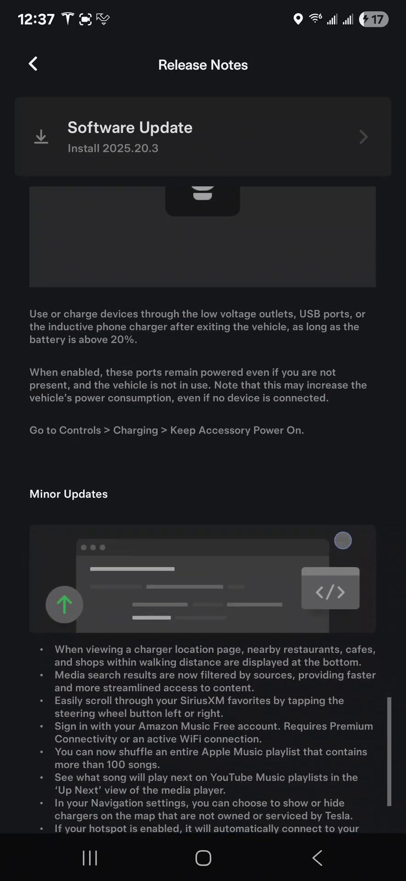
{"action": "scroll", "scroll_direction": "up", "scroll_amount": 3}
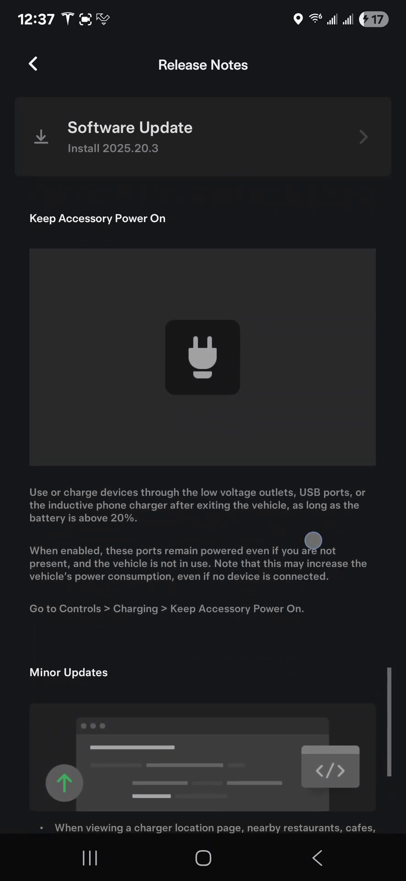
{"action": "scroll", "scroll_direction": "up", "scroll_amount": 3}
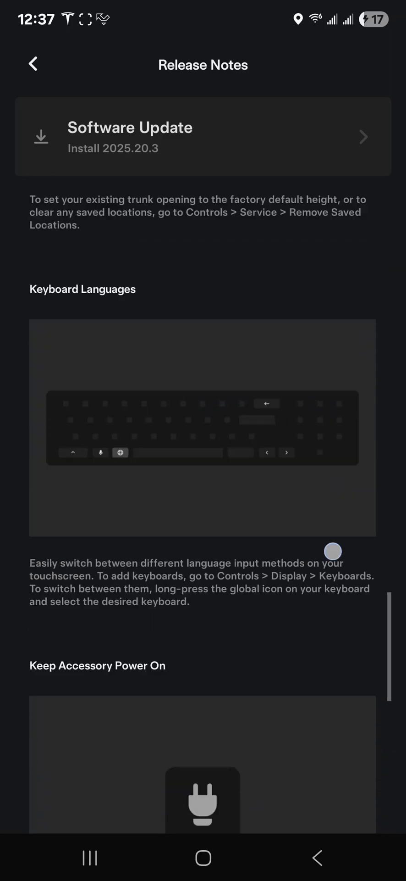